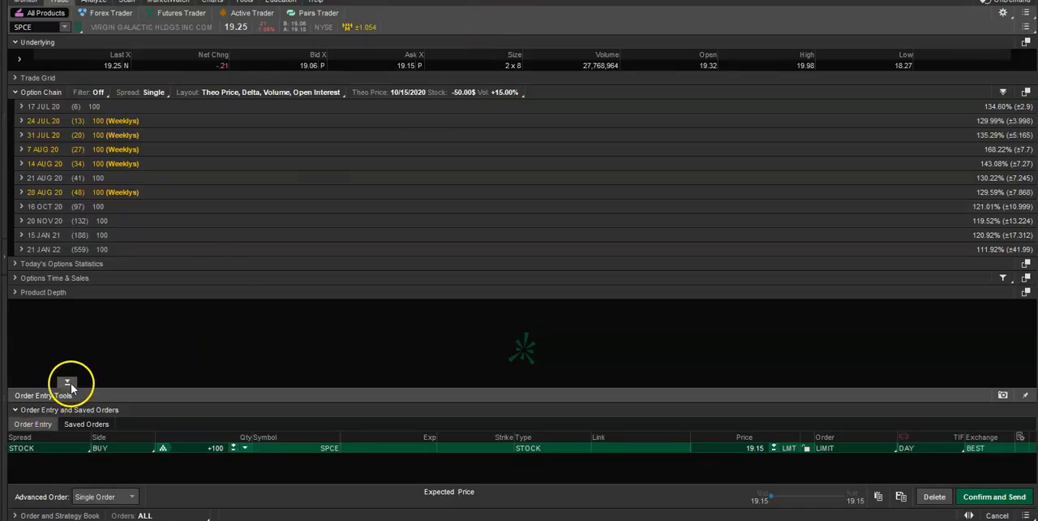
- Collapse the Order Entry Tools panel so only the SPCE option chain shows
click(69, 385)
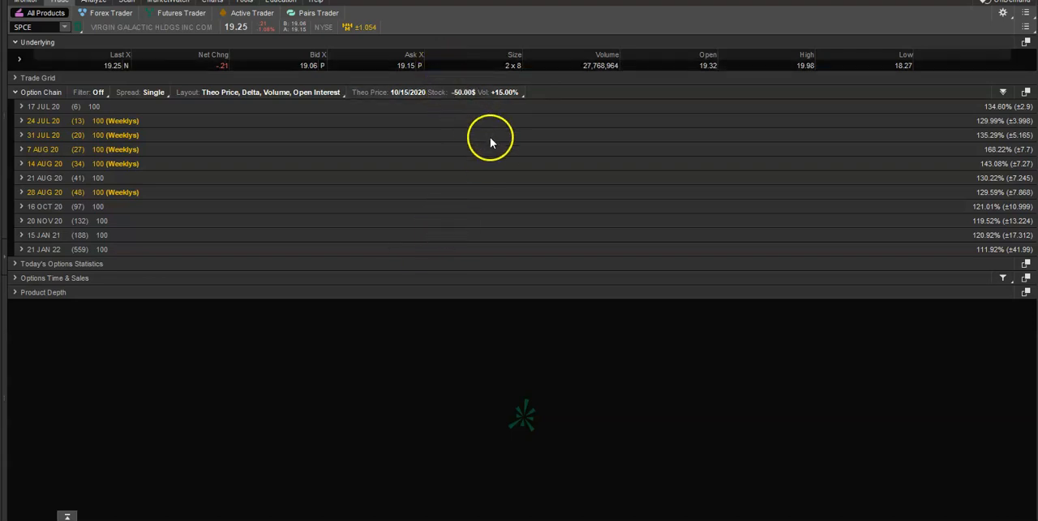
mouse_move(517, 169)
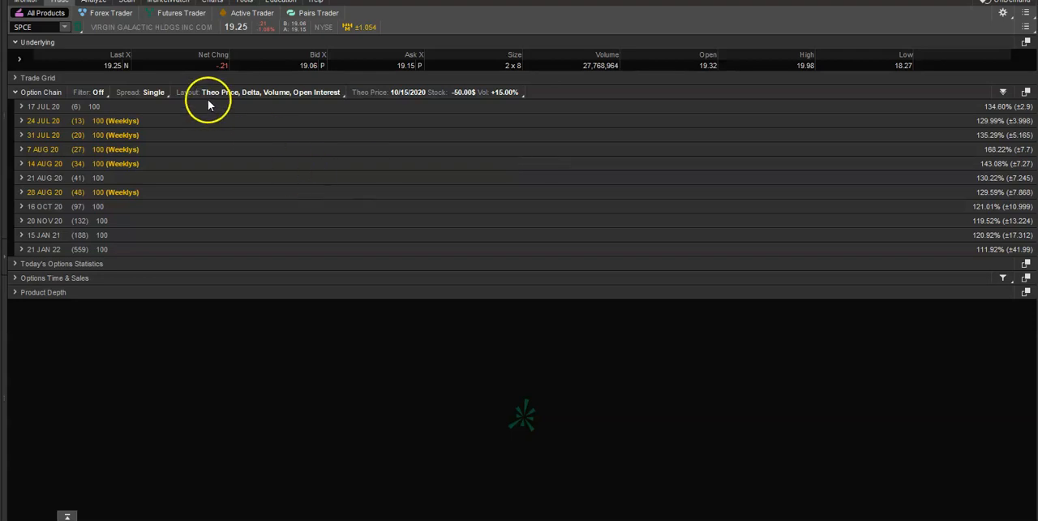
- Switch Charts to the Flexible Grid layout with SPCE charts and the active trader ladder
click(211, 1)
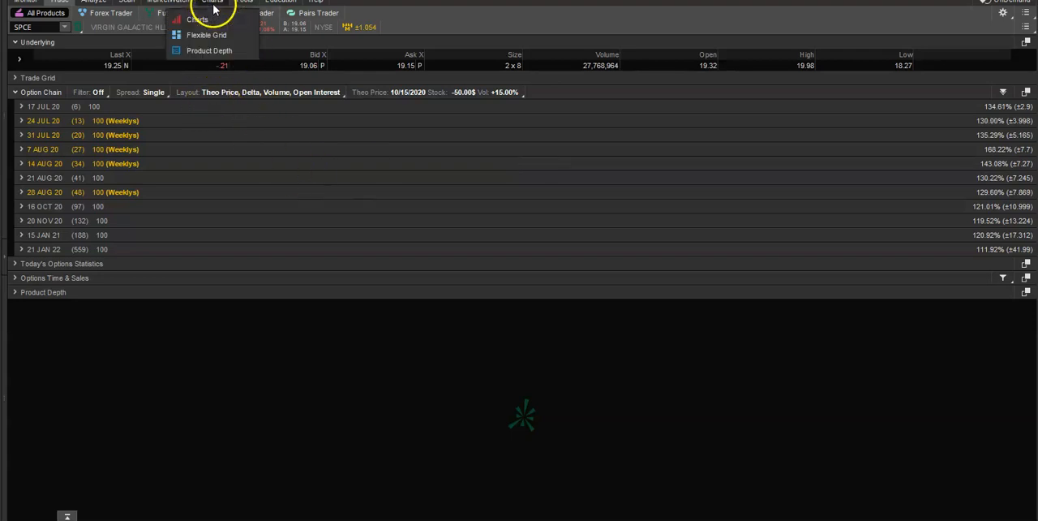
click(280, 2)
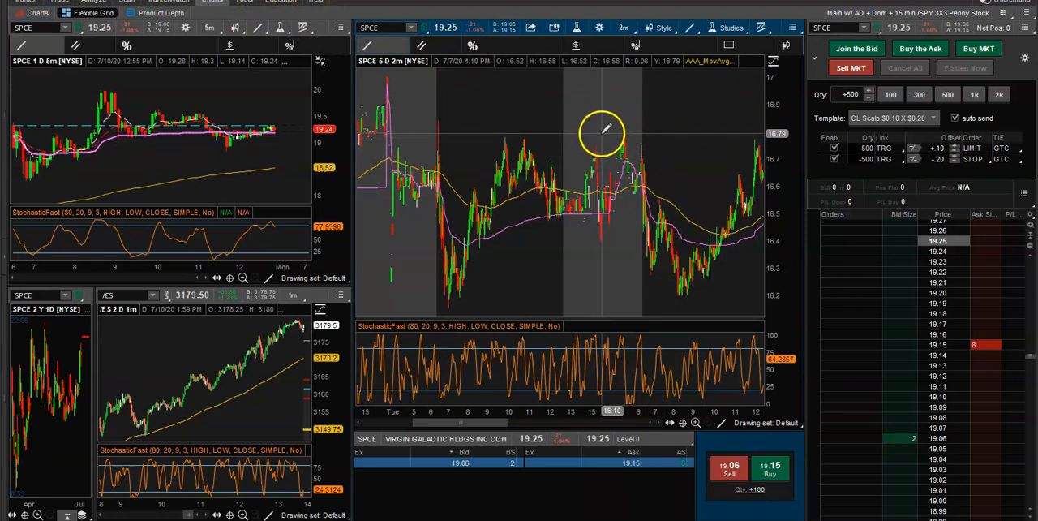
mouse_move(502, 131)
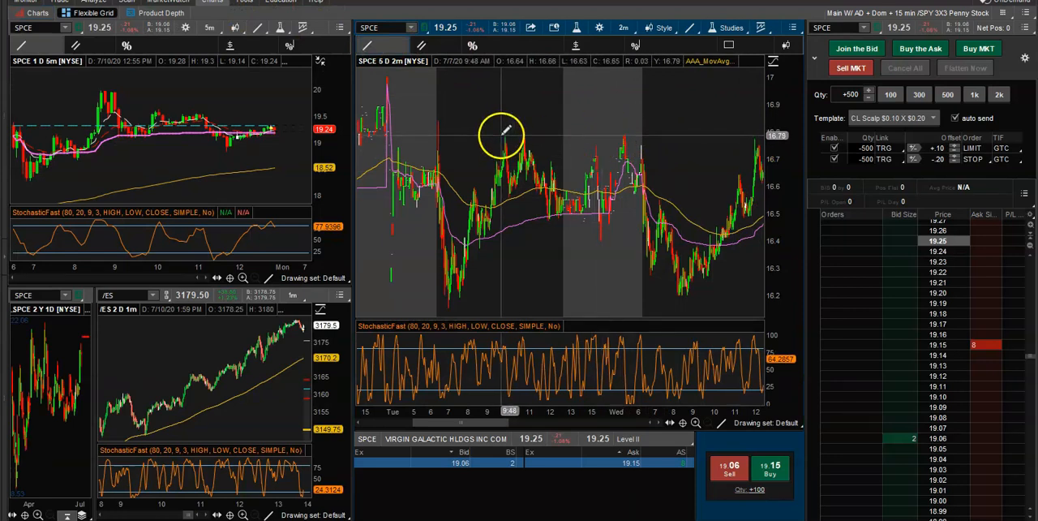
mouse_move(557, 132)
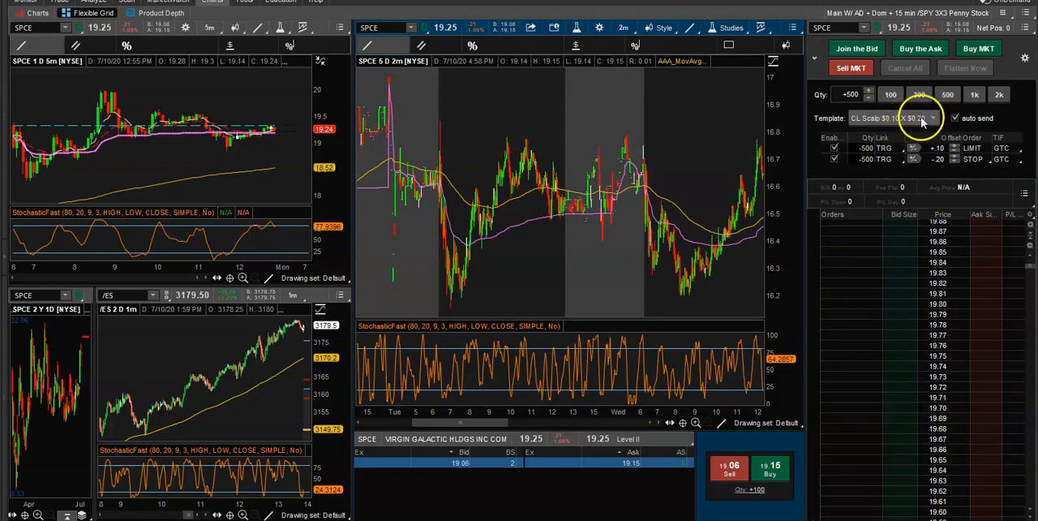
- Select the TRG w/ bracket template and enter a 0.10 profit-target offset
click(932, 117)
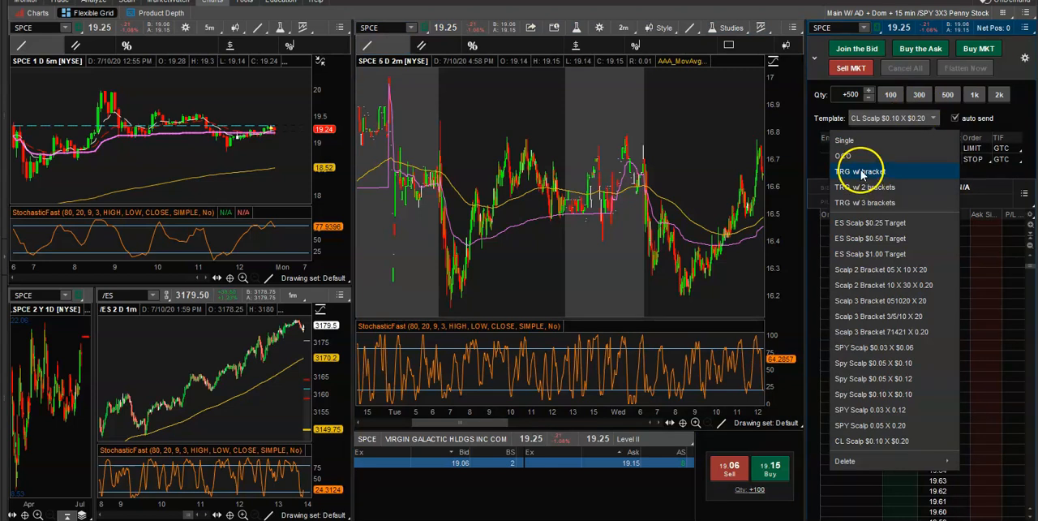
click(859, 171)
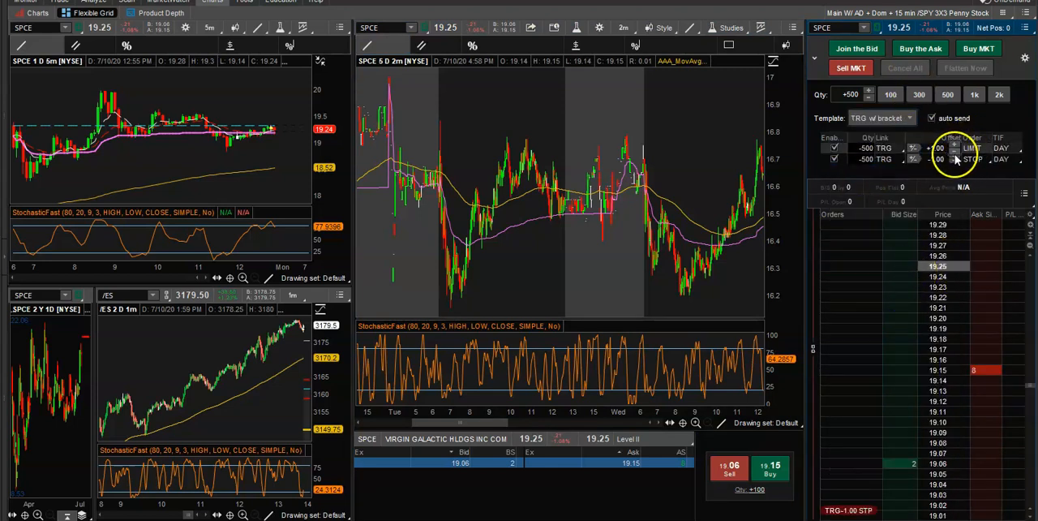
click(939, 148)
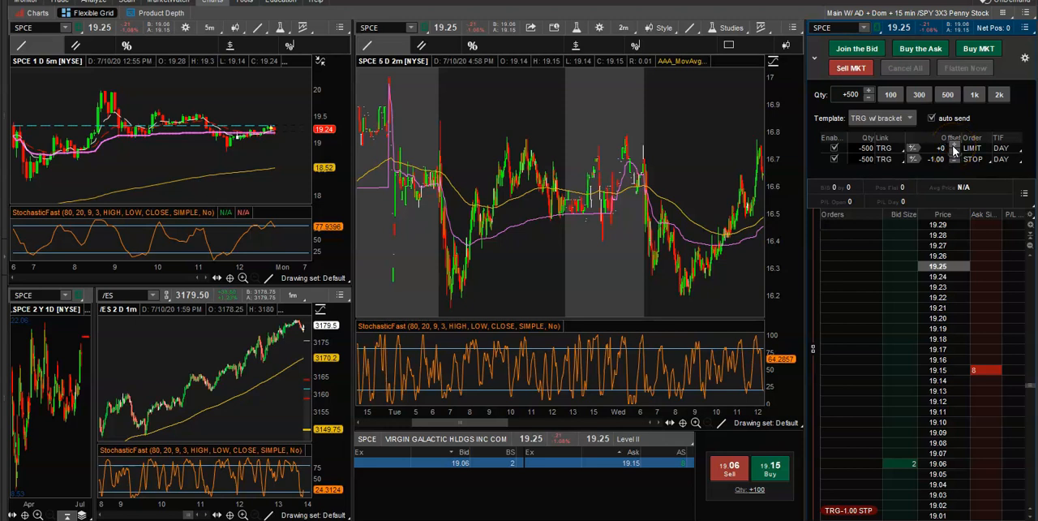
text(0.10)
text(-.2)
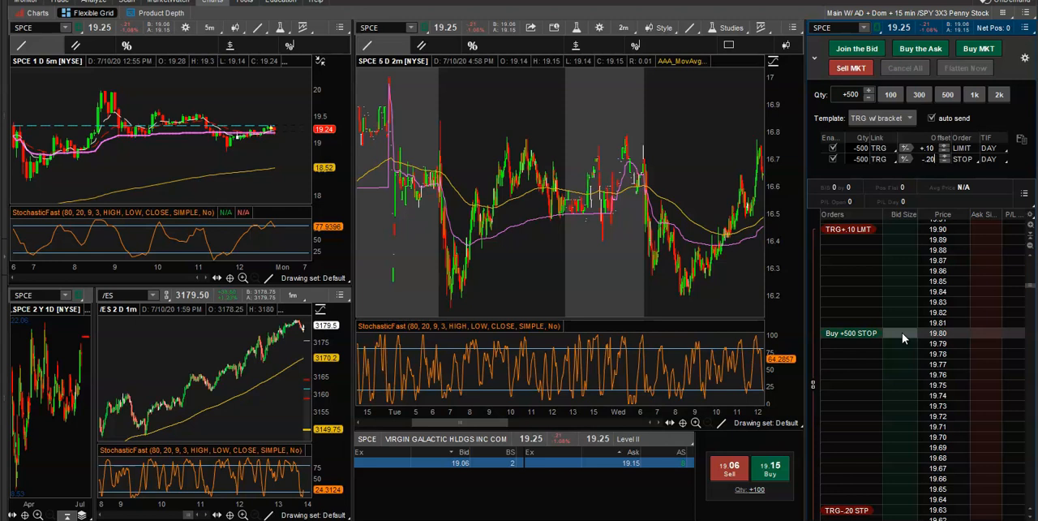
mouse_move(755, 162)
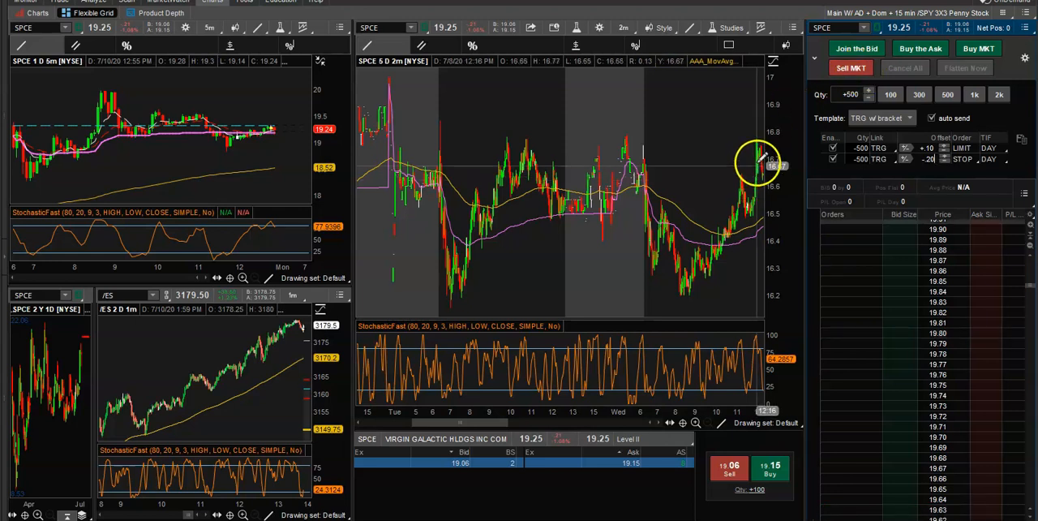
mouse_move(657, 138)
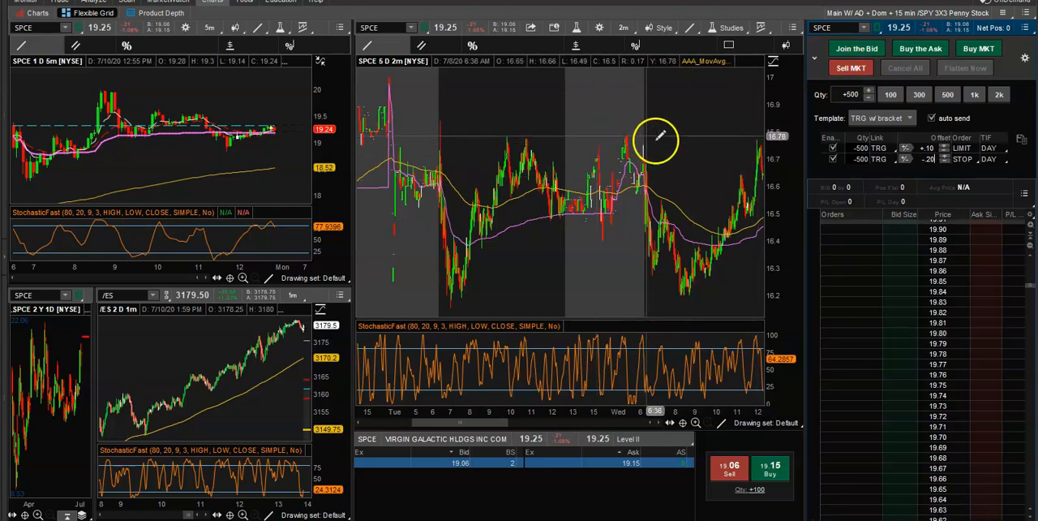
mouse_move(657, 139)
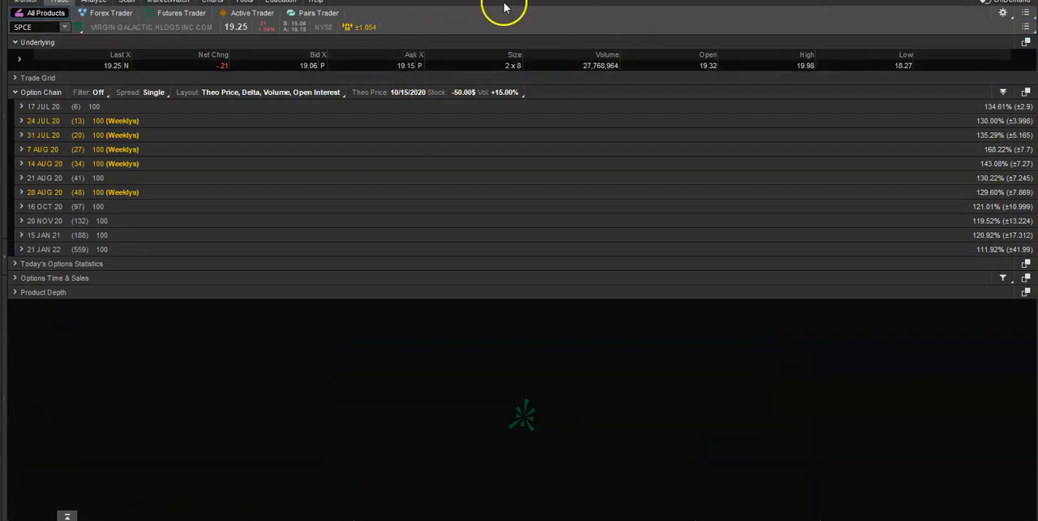
mouse_move(428, 44)
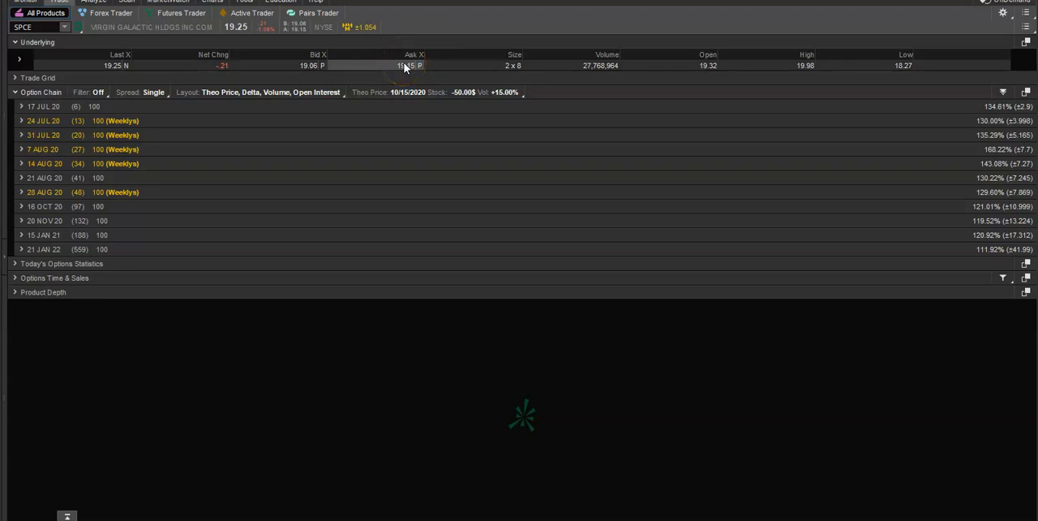
- From the SPCE ask price, start a Buy custom order with OCO Bracket at 19.15
right_click(405, 66)
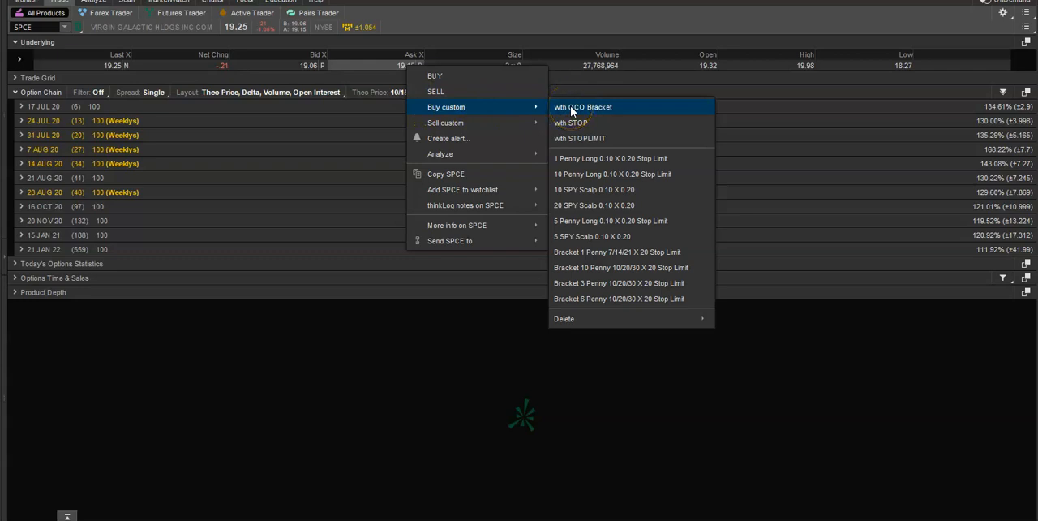
click(582, 106)
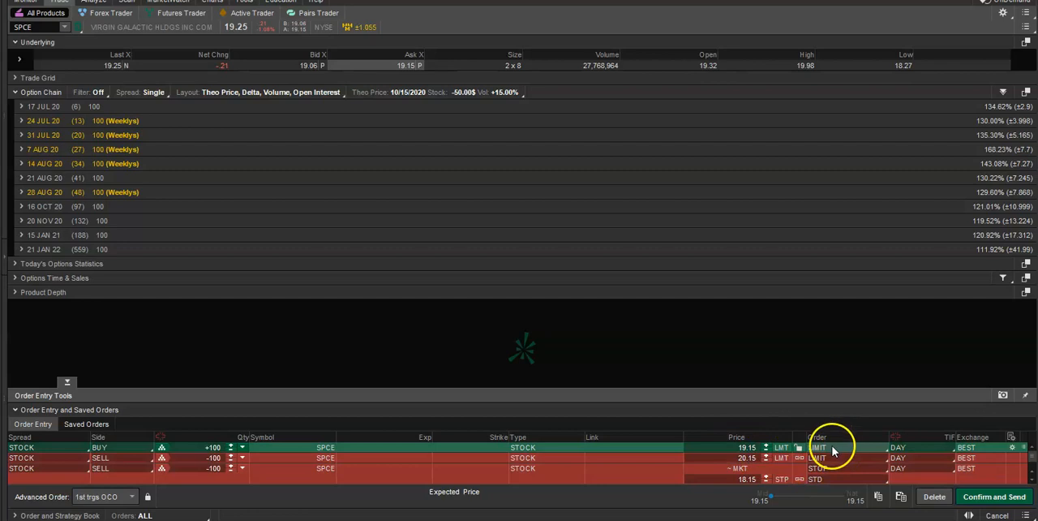
mouse_move(835, 452)
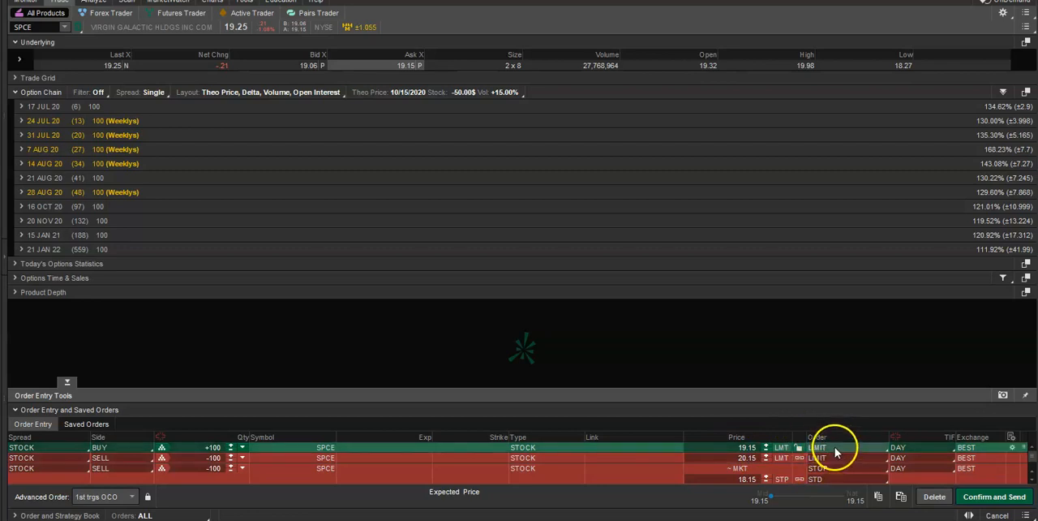
- Change the 100-share SPCE buy row's order type to STOPLIMIT
click(819, 447)
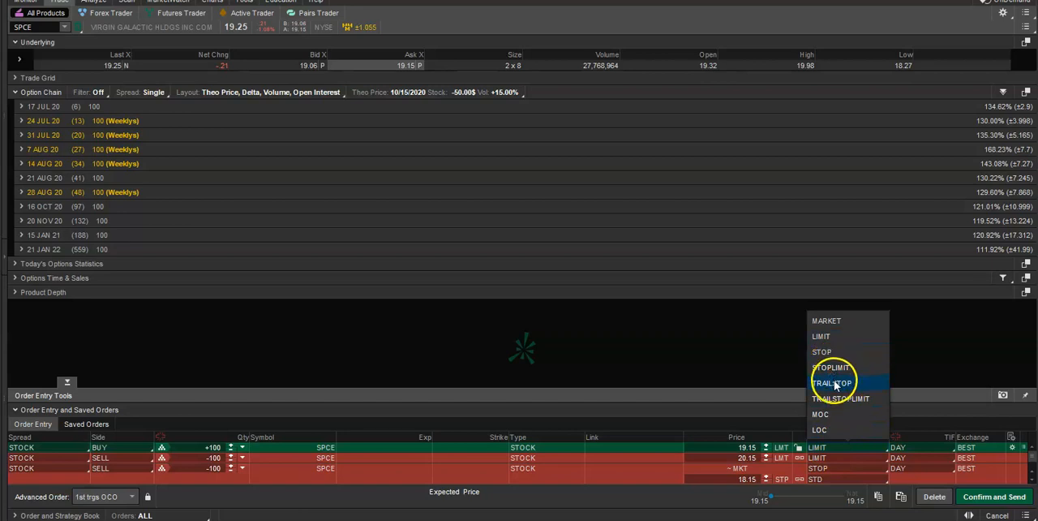
mouse_move(820, 336)
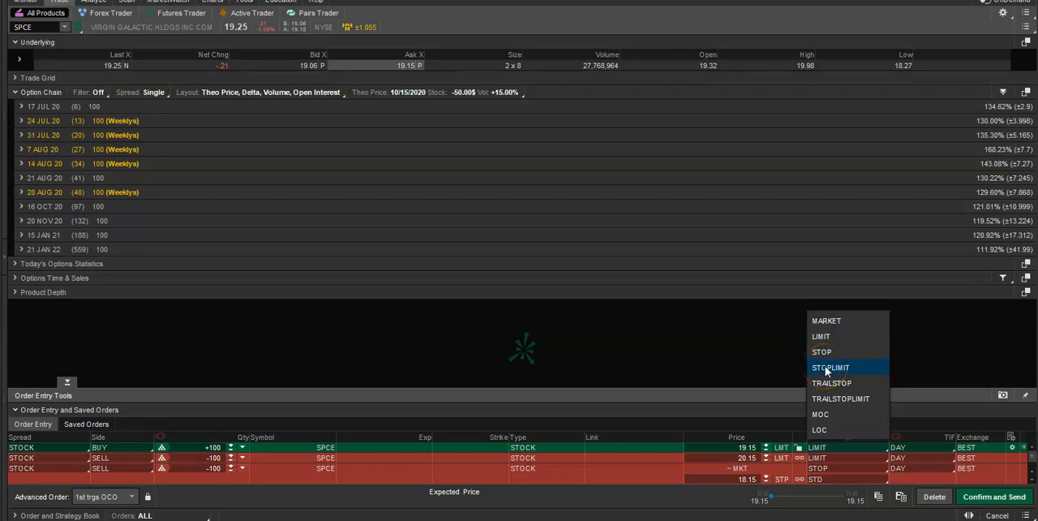
click(831, 368)
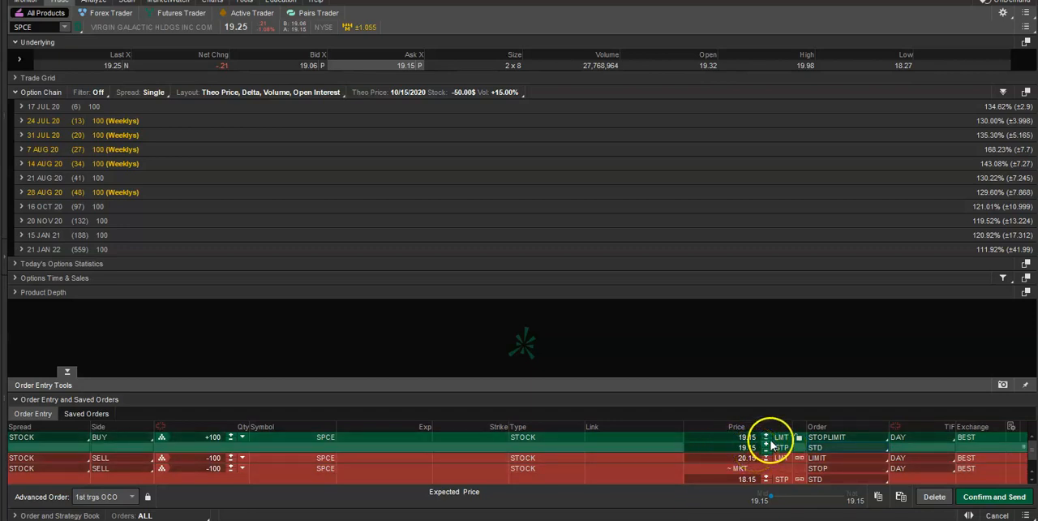
click(766, 434)
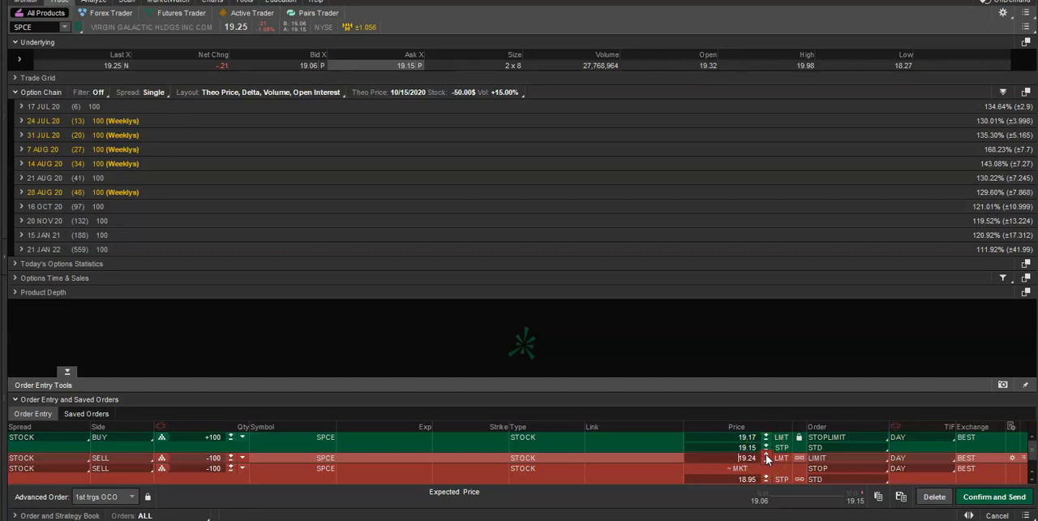
- Adjust the profit-target sell limit price closer to the entry, reaching 19.25
click(766, 455)
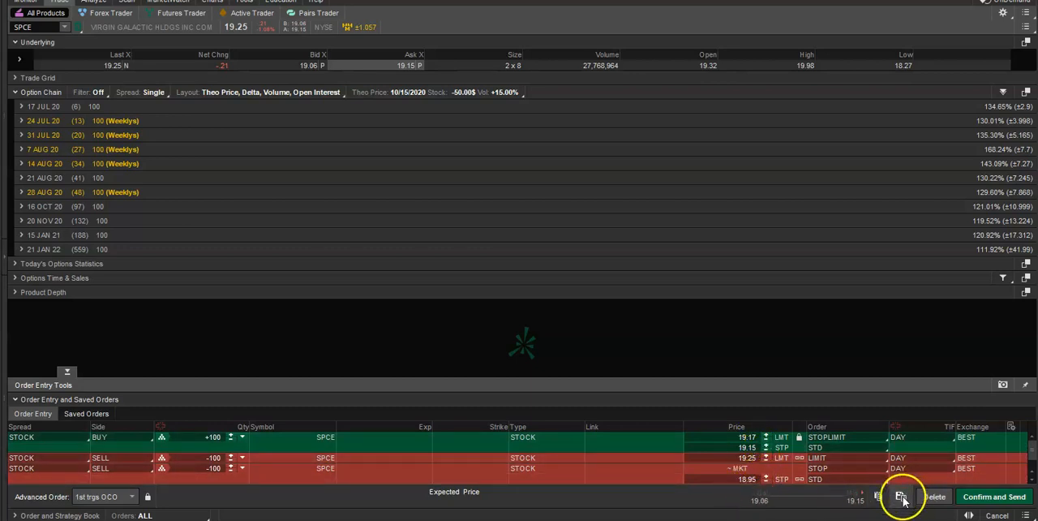
mouse_move(901, 496)
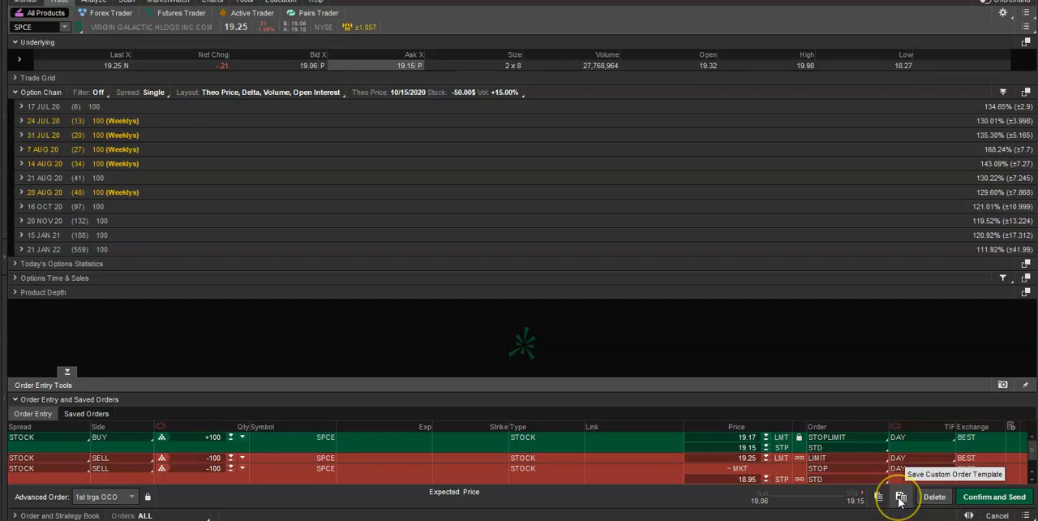
- Save the corrected OCO bracket as a custom order template named 'xxxxx'
click(899, 497)
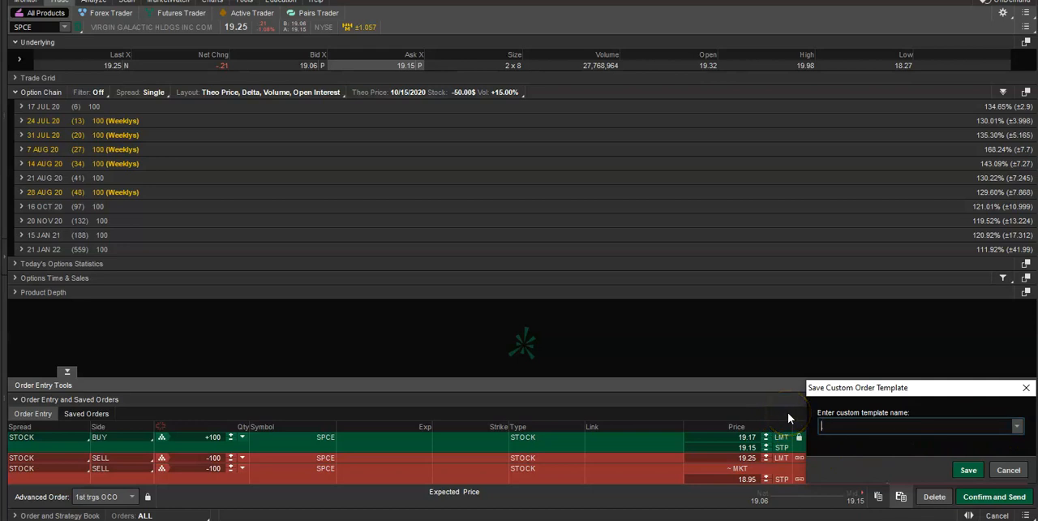
text(xxxxx)
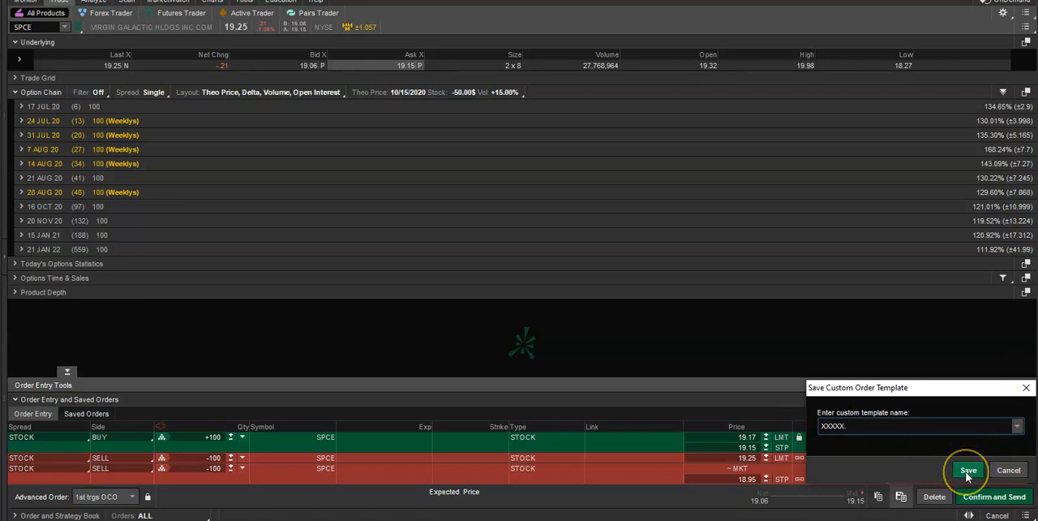
click(968, 470)
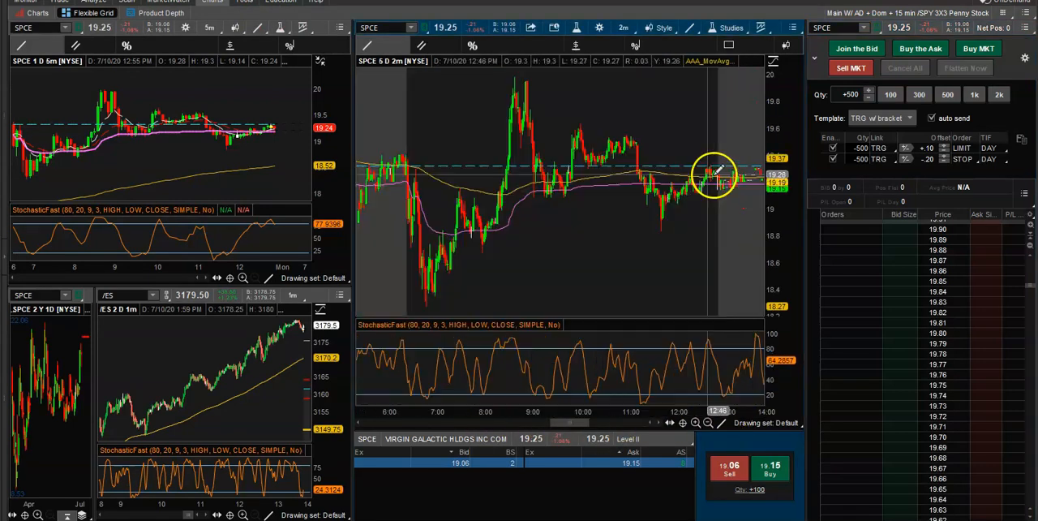
mouse_move(572, 122)
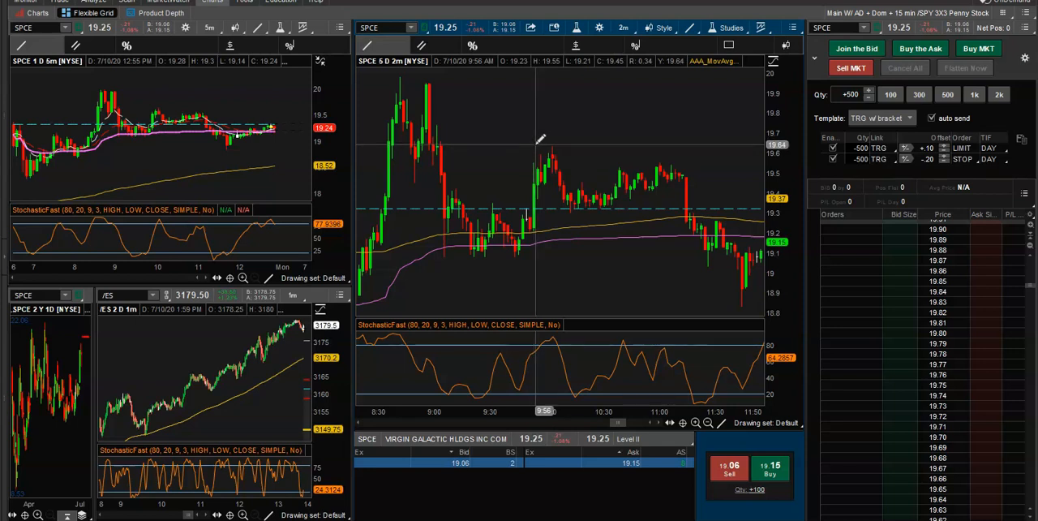
- Send the XXXXX stop-limit bracket for SPCE from the chart's Buy custom menu
right_click(541, 138)
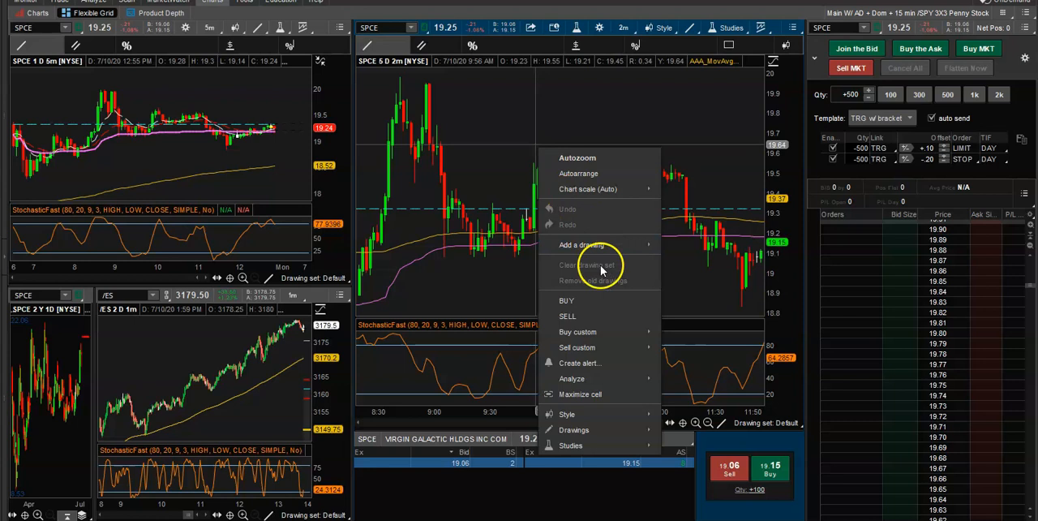
mouse_move(578, 332)
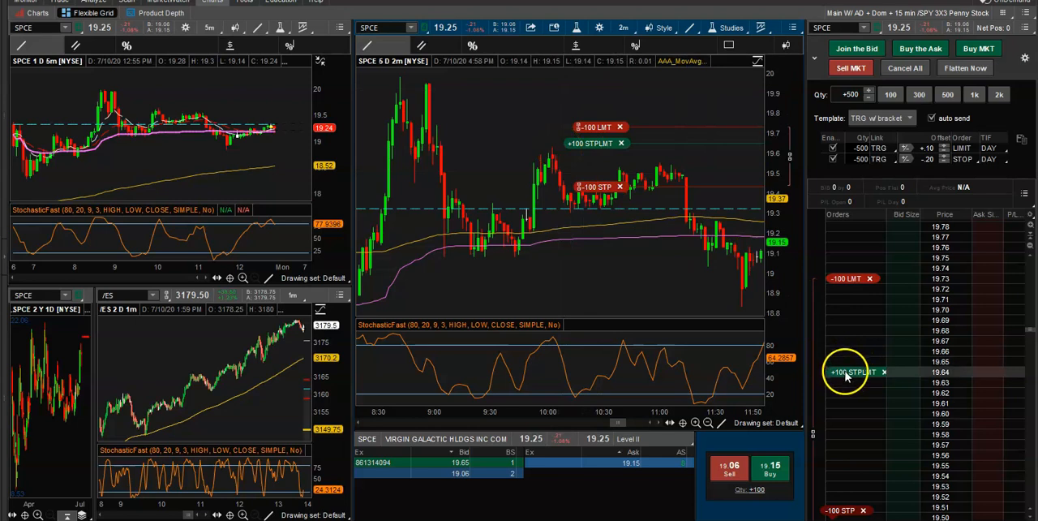
click(884, 371)
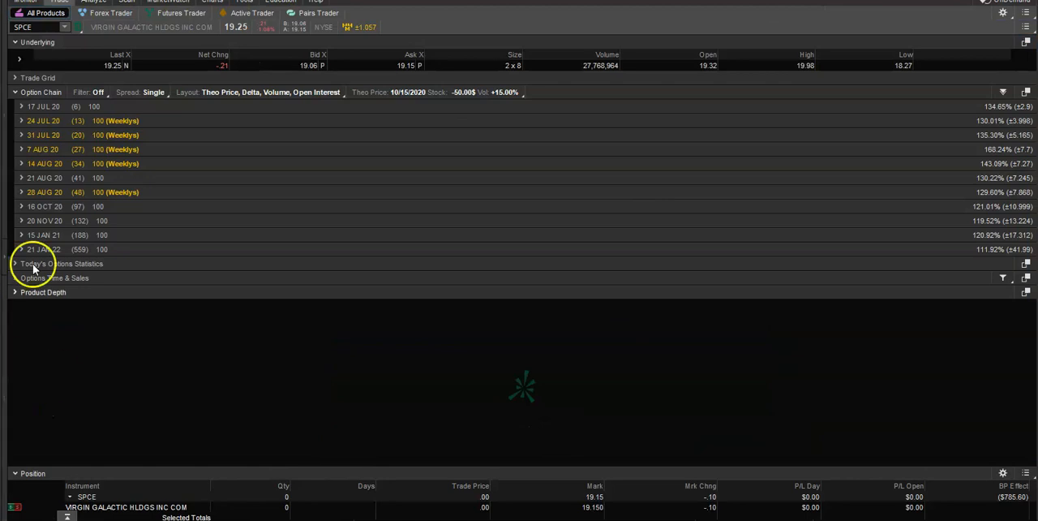
- Load the XXXXX bracket for SPCE via Buy custom and resave it as a template
right_click(405, 65)
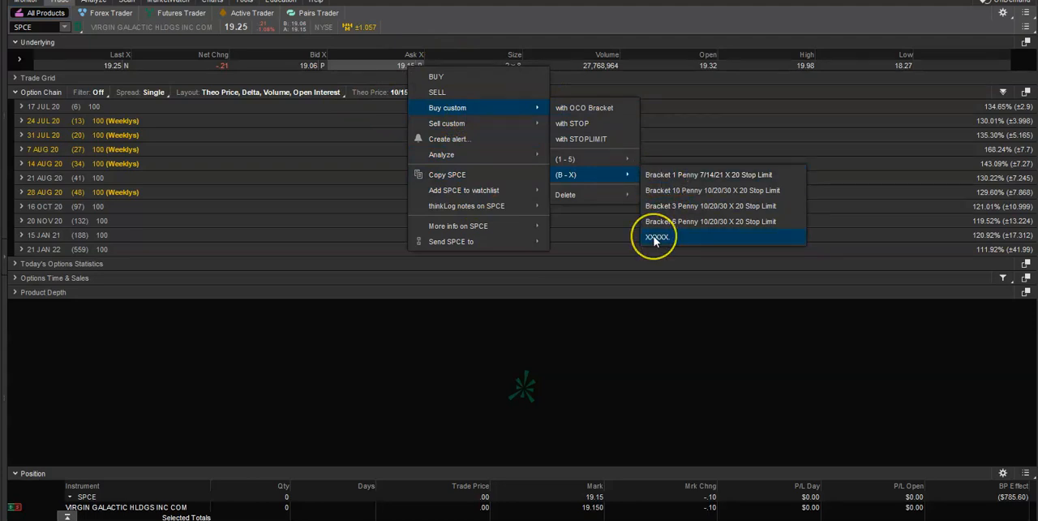
click(656, 236)
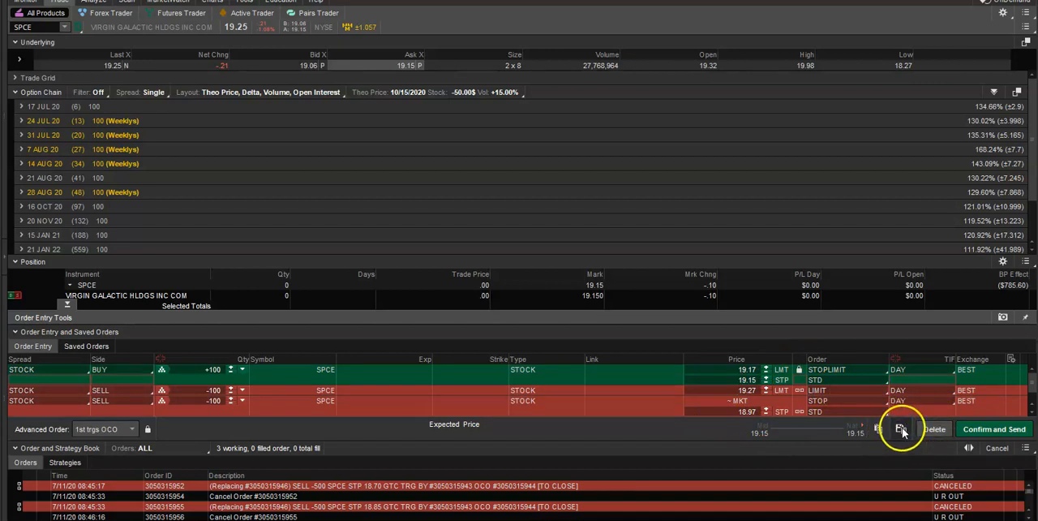
click(900, 428)
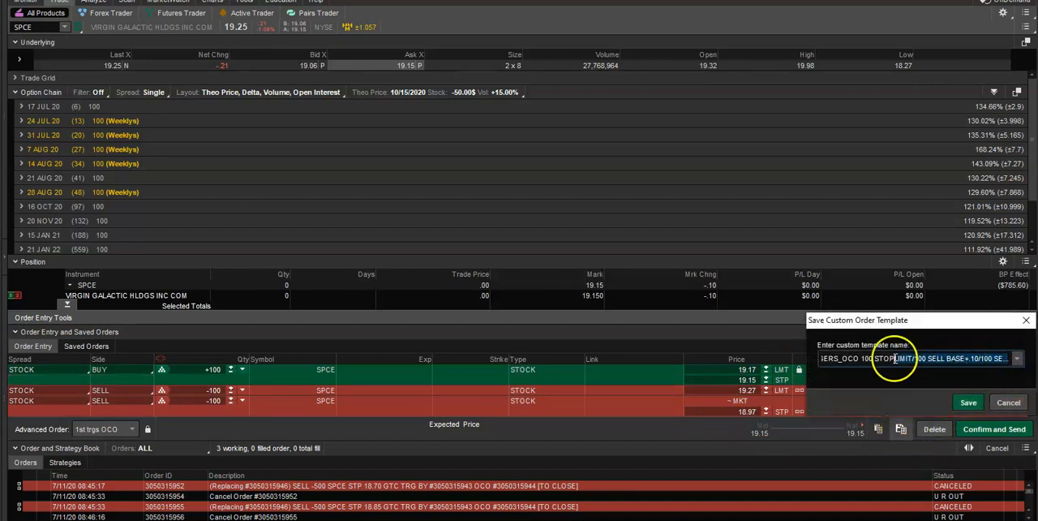
click(1016, 357)
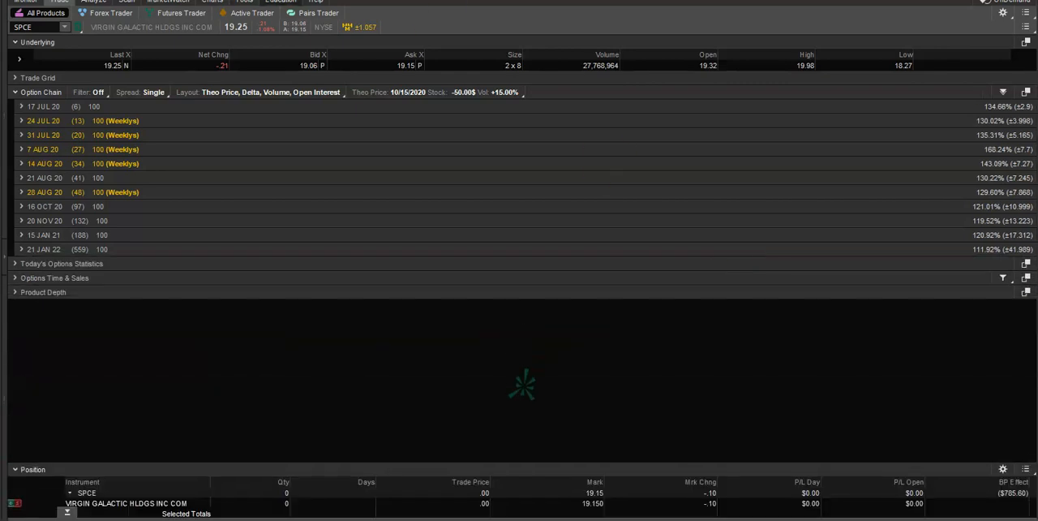
- Go to the SPCE charts page and bring up the 2m chart's order options
click(213, 2)
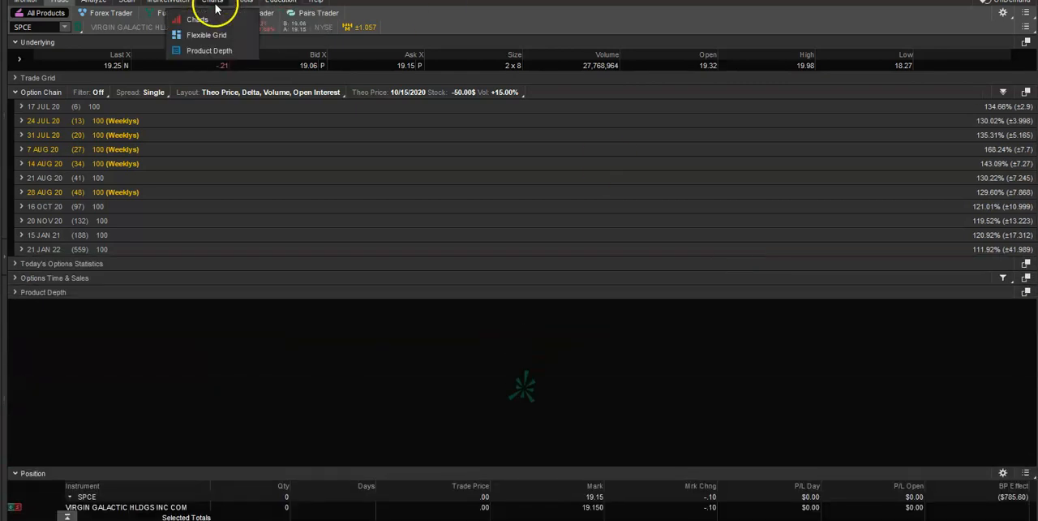
click(198, 19)
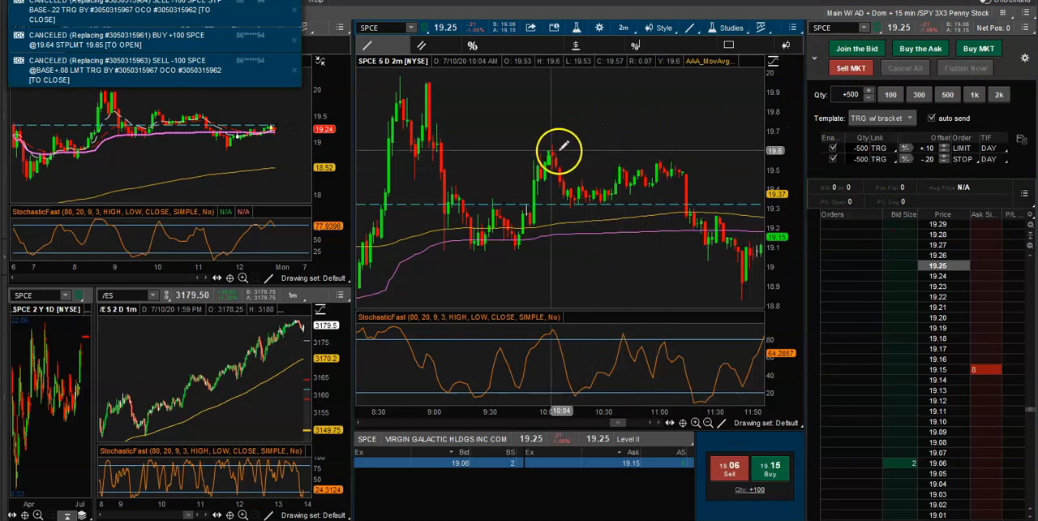
mouse_move(531, 142)
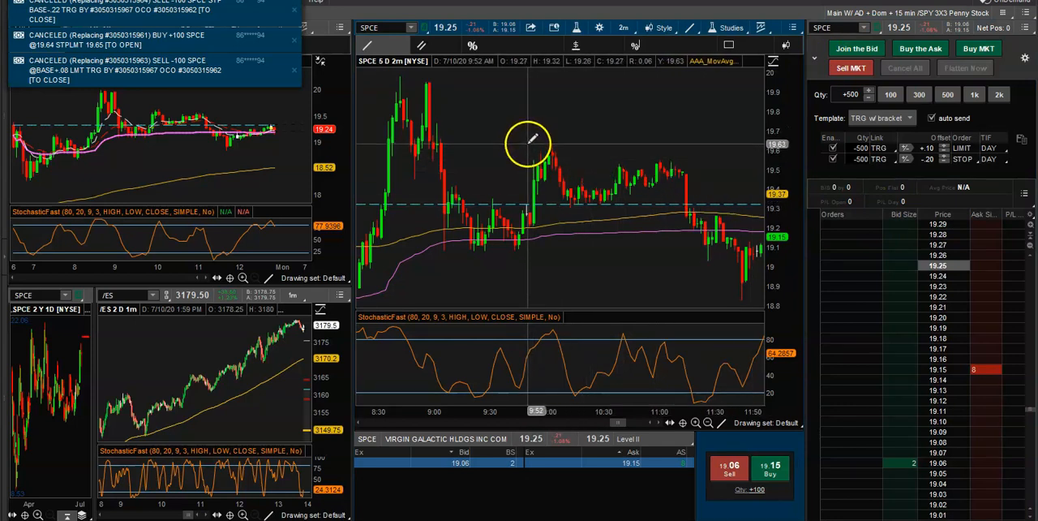
right_click(527, 145)
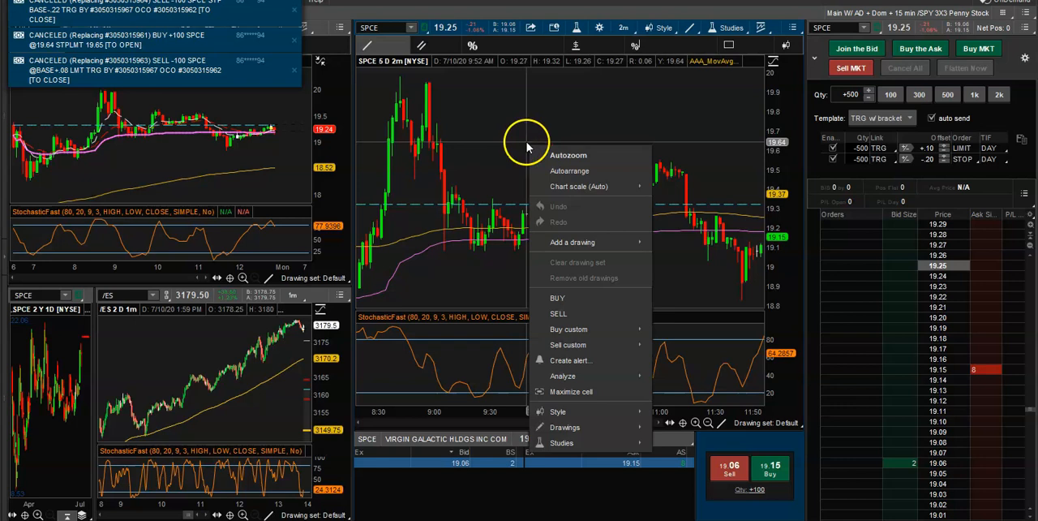
mouse_move(568, 329)
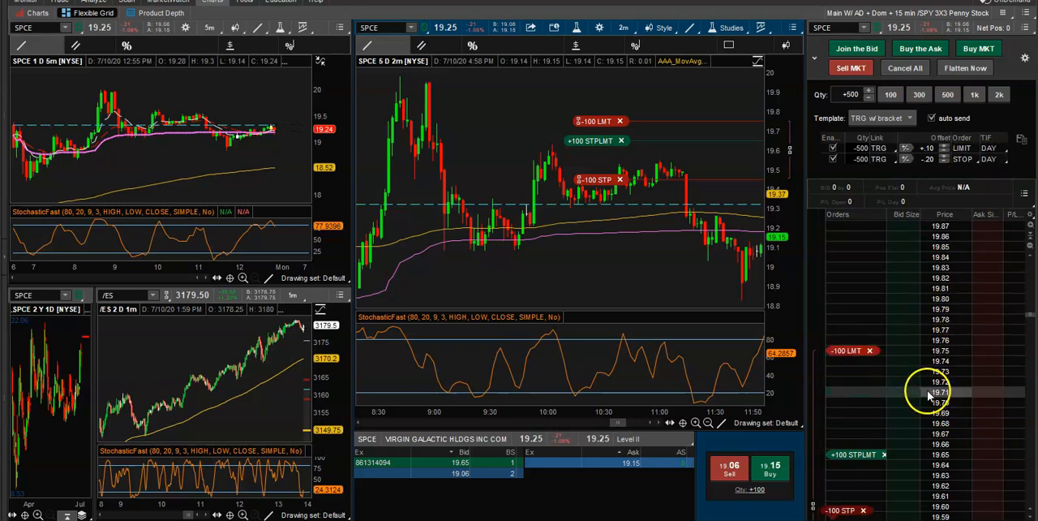
mouse_move(468, 91)
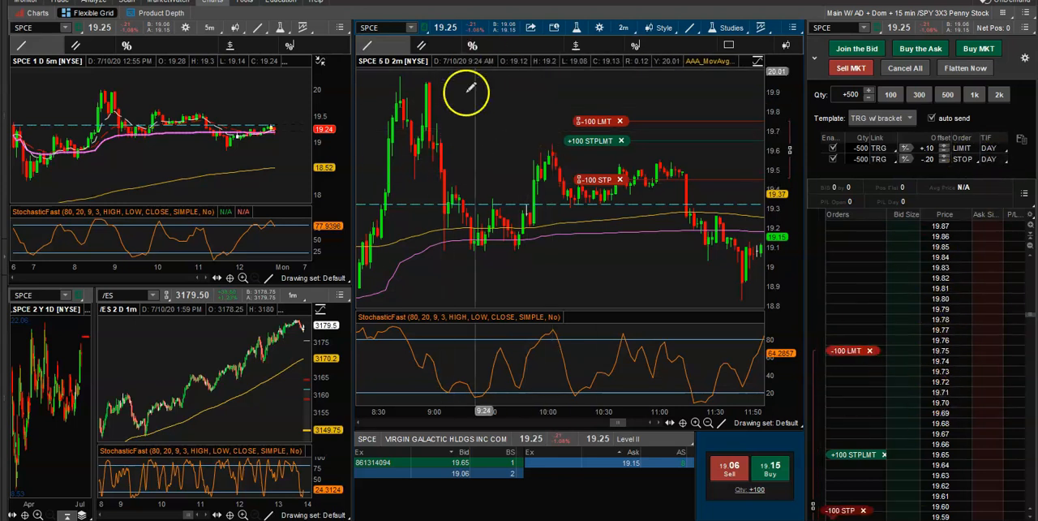
- Buy a second SPCE bracket via the chart's Buy custom 'Bracket 3 Penny 10/20/30 X 20 Stop Limit' template
right_click(492, 134)
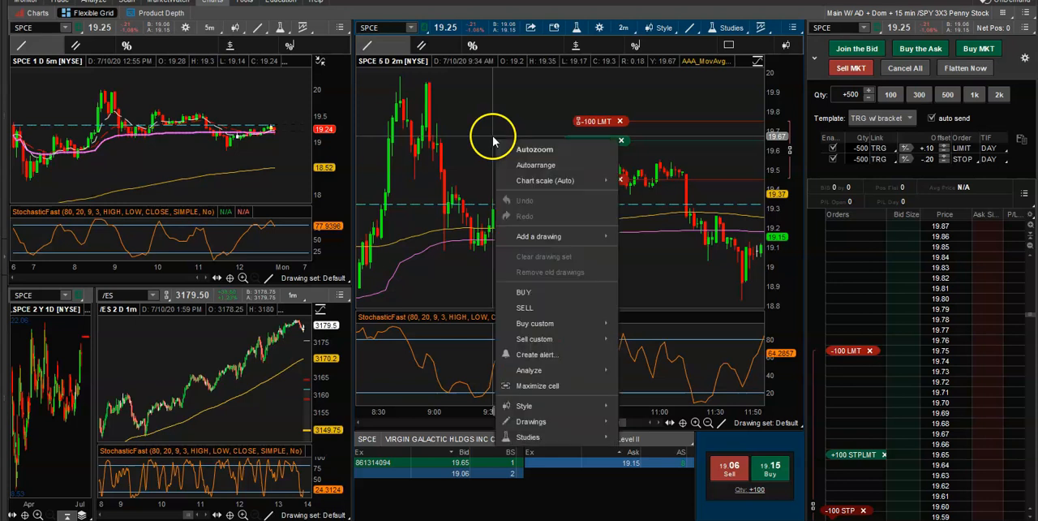
mouse_move(552, 323)
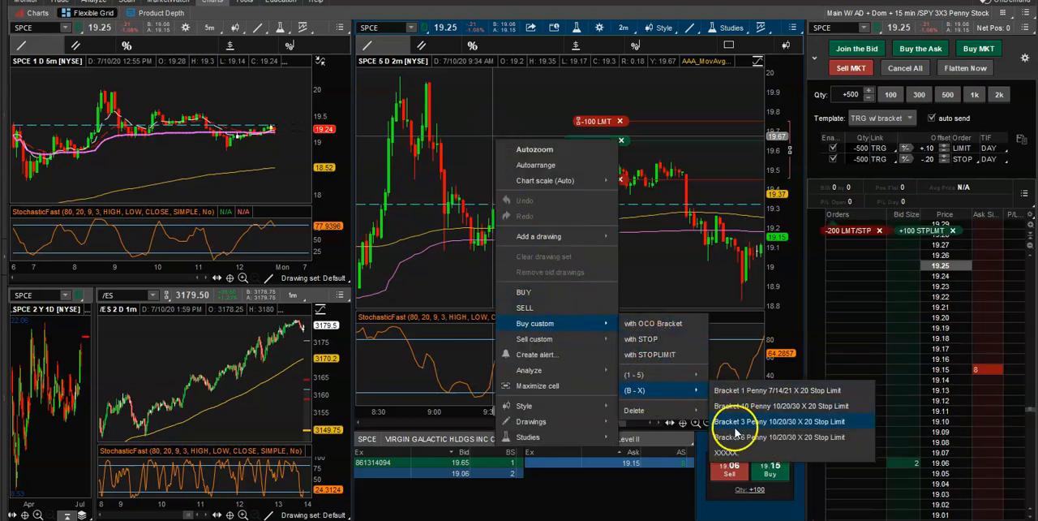
click(779, 421)
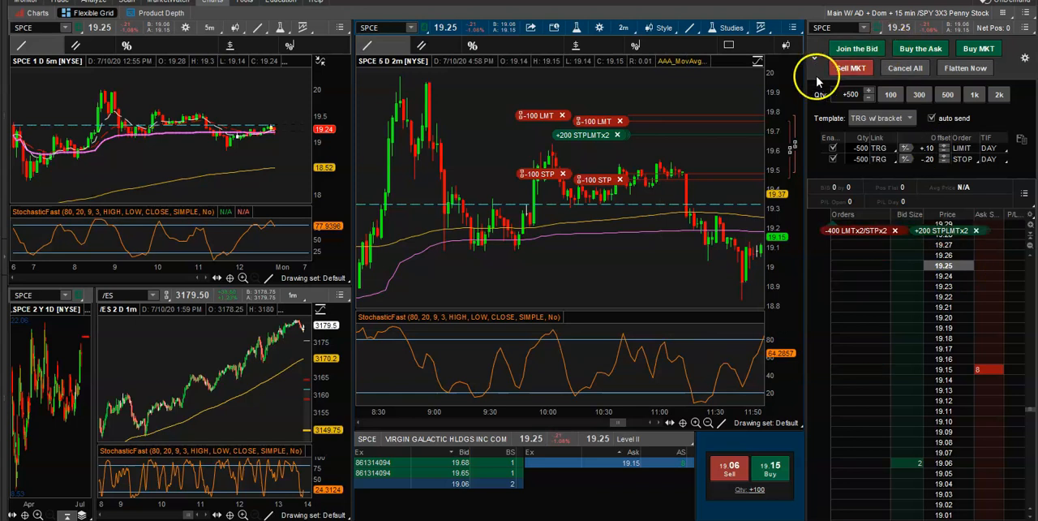
- Cancel every working SPCE bracket order with Cancel All in Active Trader
click(851, 68)
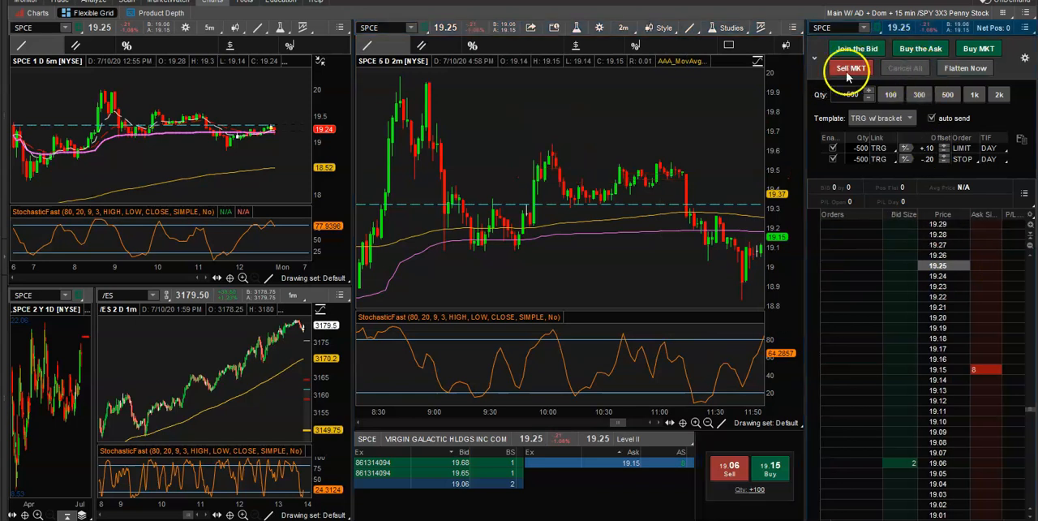
click(850, 67)
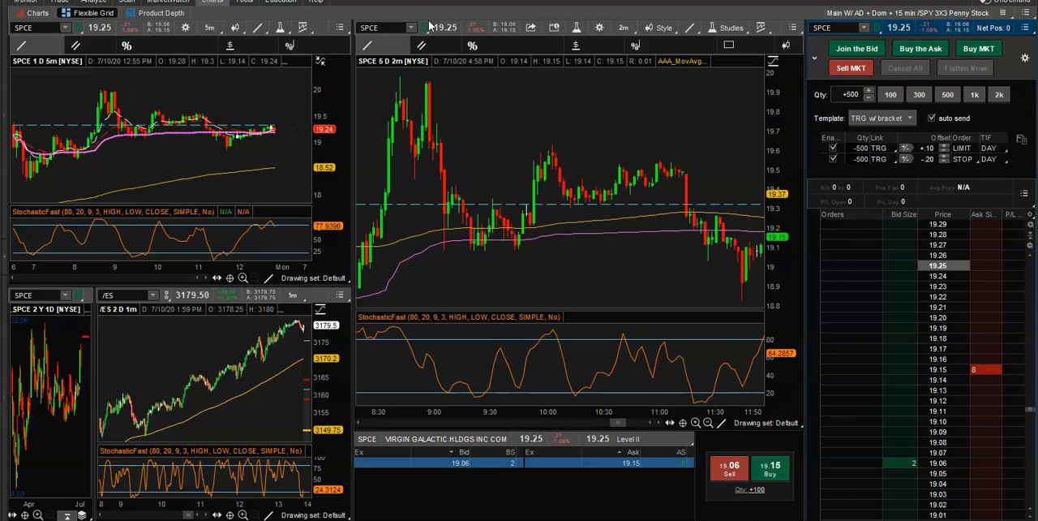
mouse_move(430, 26)
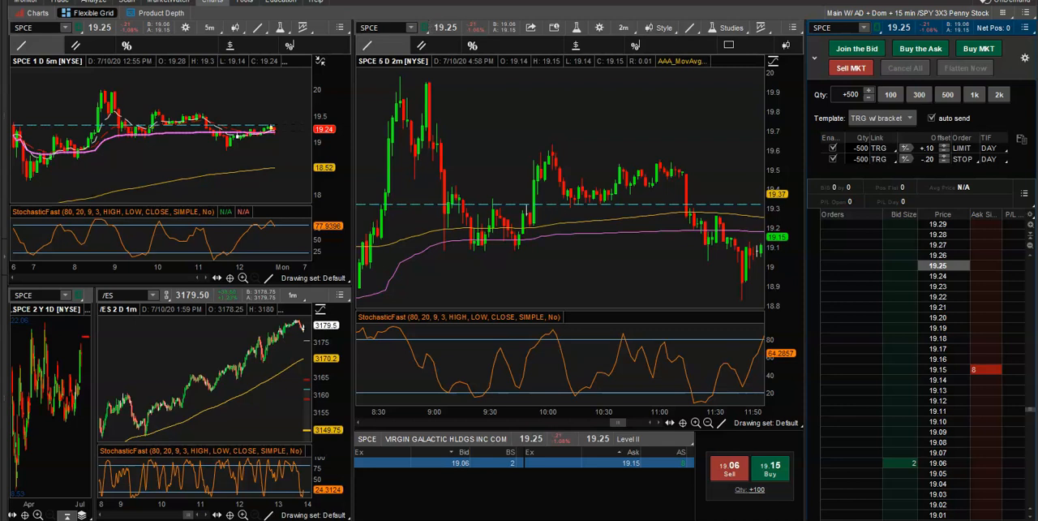